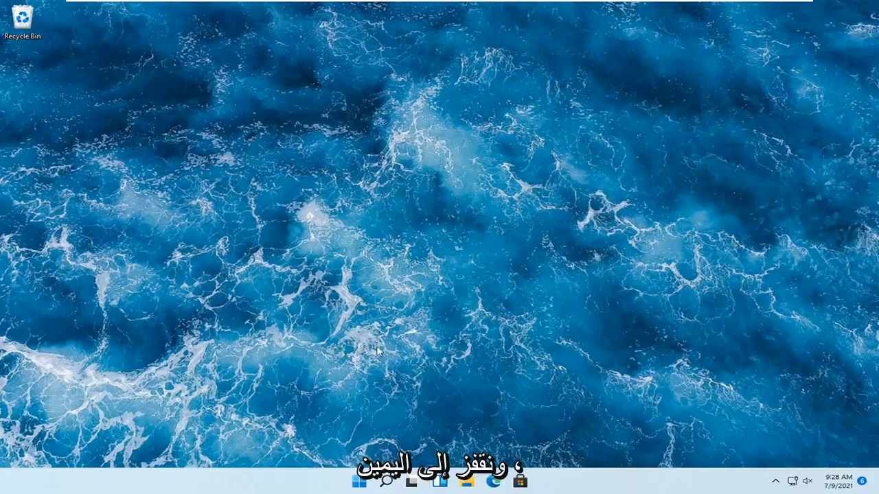
{"action": "mouse_move", "coordinate": [357, 483]}
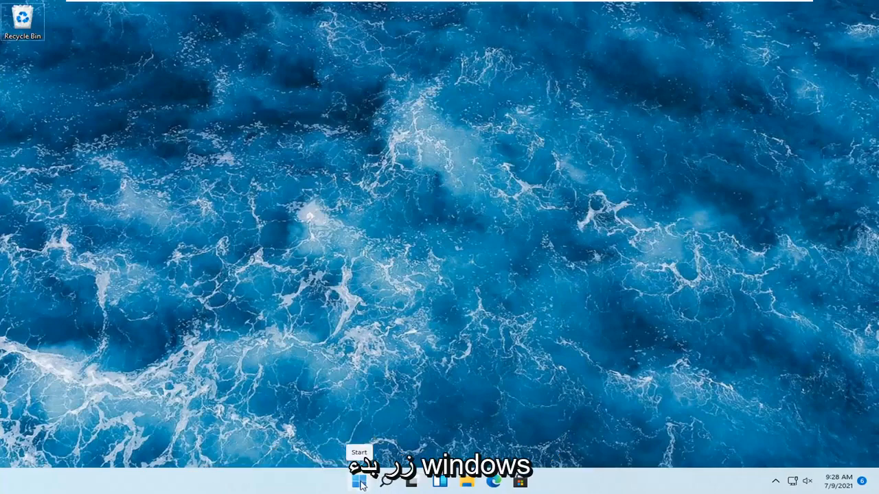
Bring up the Start button's Win+X quick menu listing Settings and Device Manager.
{"action": "right_click", "coordinate": [358, 482]}
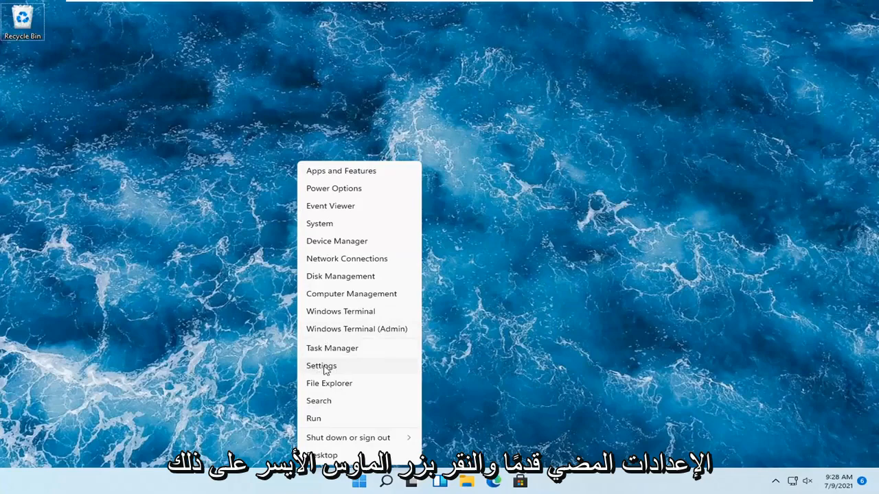
Go from the quick menu into Settings and reach the System > Troubleshoot page.
{"action": "left_click", "coordinate": [321, 365]}
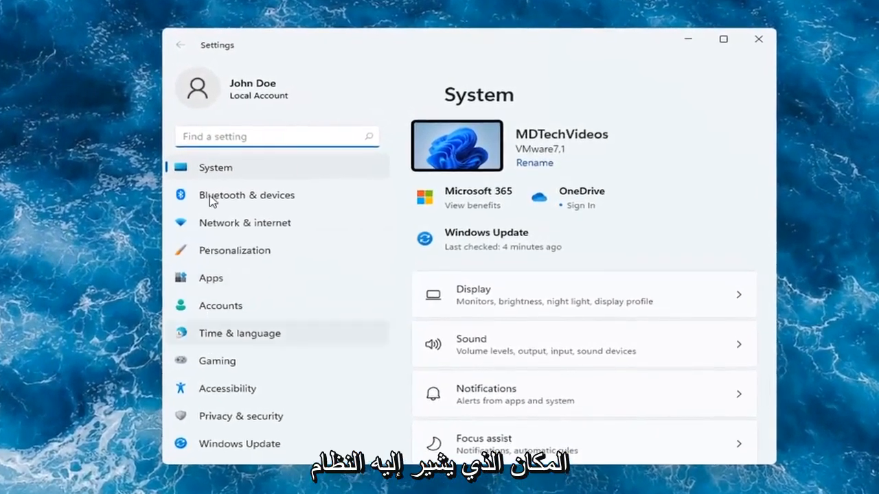
{"action": "scroll", "scroll_direction": "down", "scroll_amount": 3}
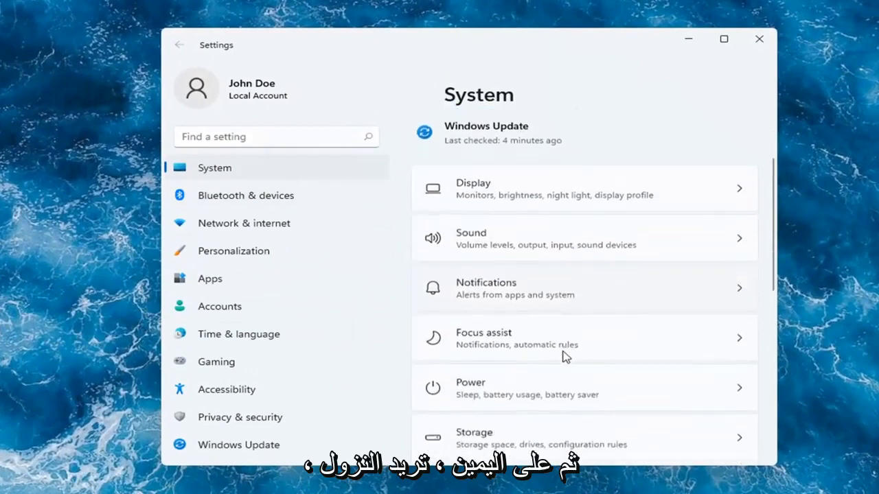
{"action": "scroll", "scroll_direction": "down", "scroll_amount": 3}
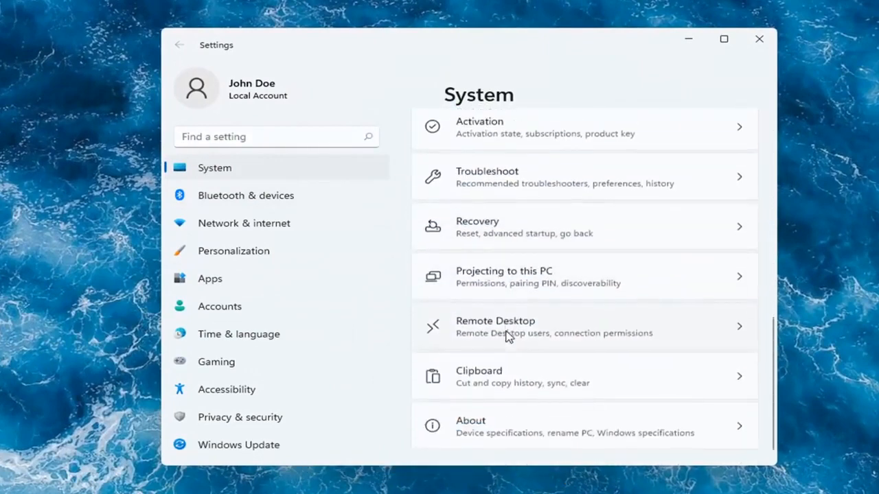
{"action": "scroll", "scroll_direction": "up", "scroll_amount": 3}
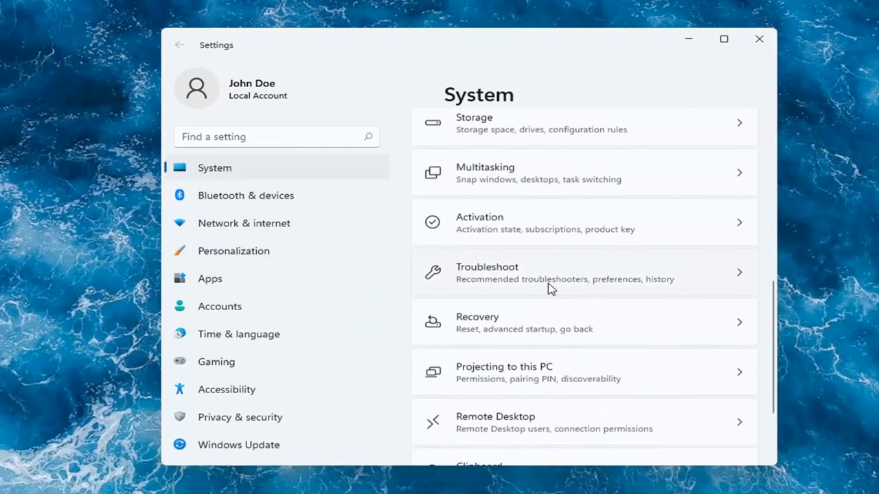
{"action": "left_click", "coordinate": [550, 272]}
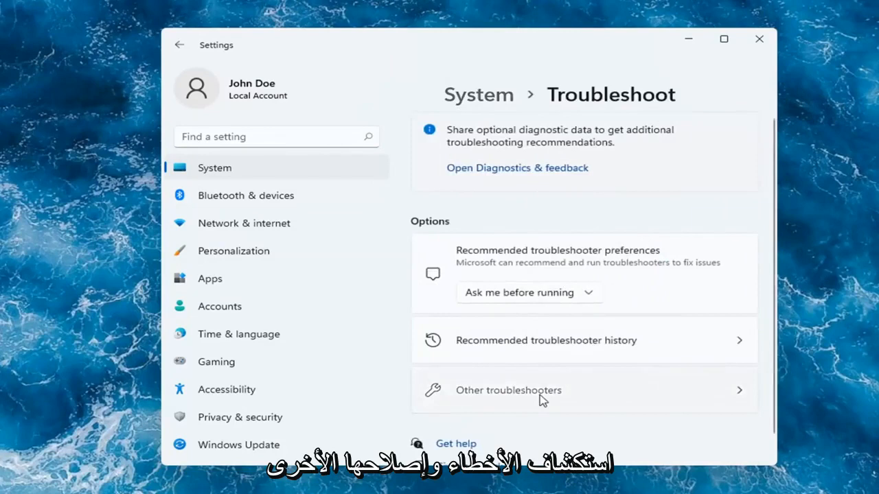
Run the Printer troubleshooter from the Other troubleshooters list.
{"action": "left_click", "coordinate": [508, 390]}
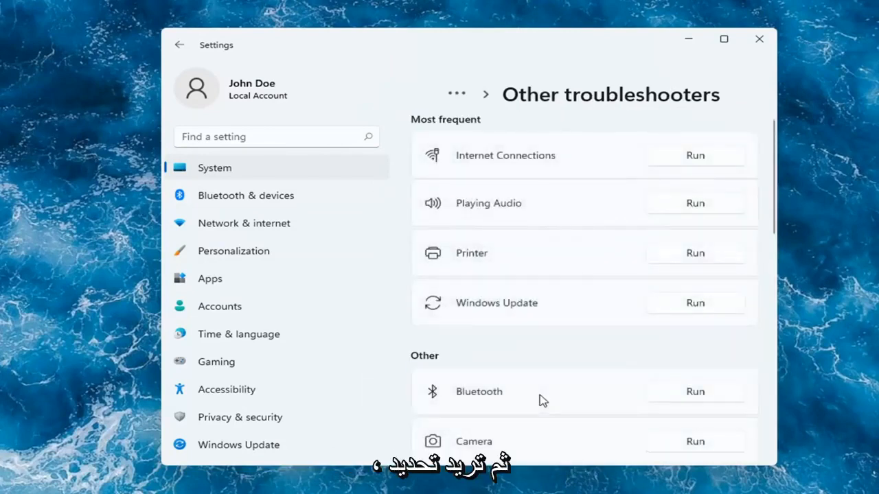
{"action": "mouse_move", "coordinate": [459, 253]}
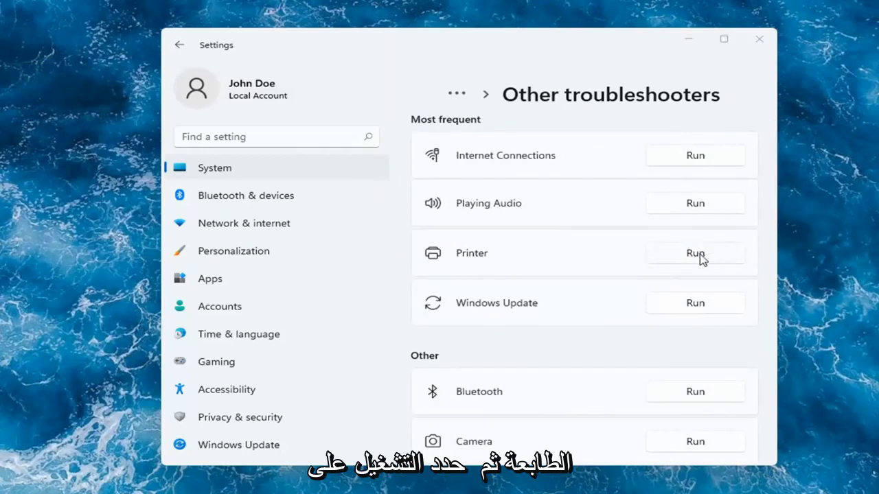
{"action": "left_click", "coordinate": [695, 253]}
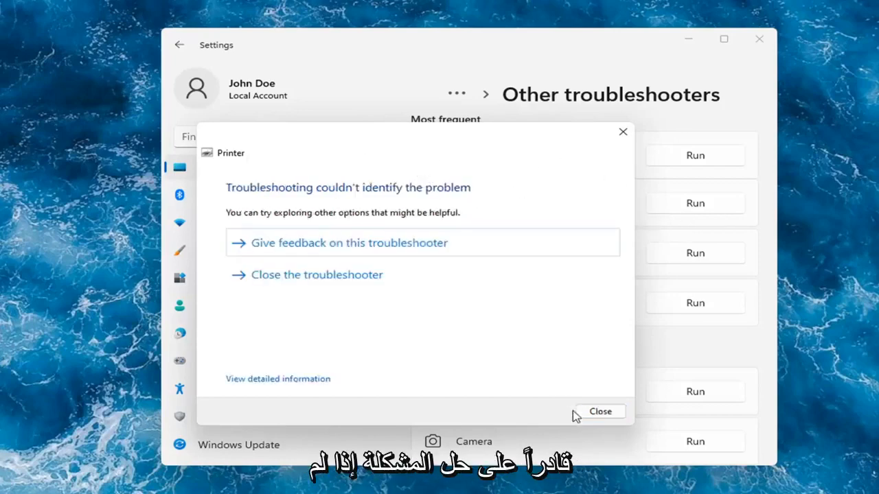
Close the finished Printer troubleshooter and shut the Settings window.
{"action": "left_click", "coordinate": [598, 411]}
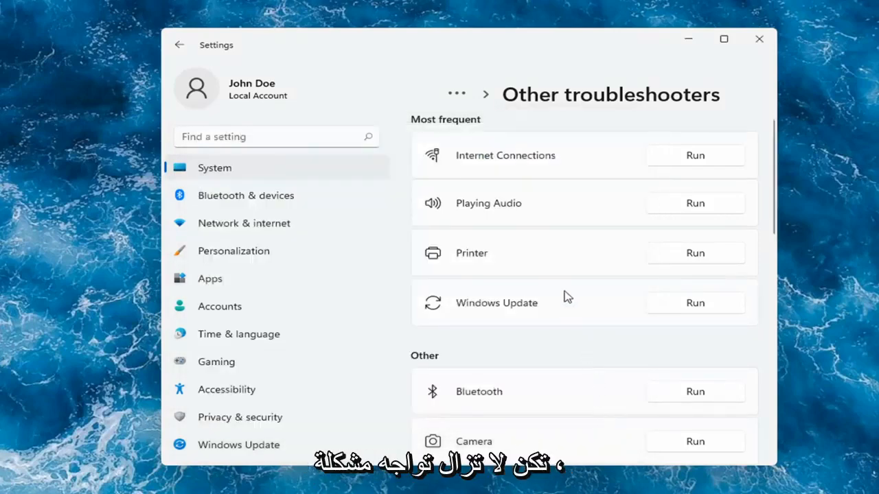
{"action": "mouse_move", "coordinate": [499, 247]}
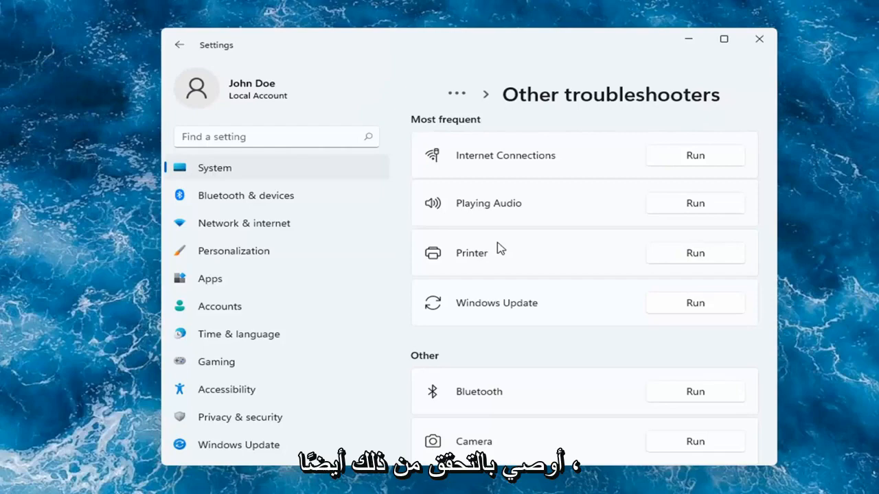
{"action": "mouse_move", "coordinate": [759, 39]}
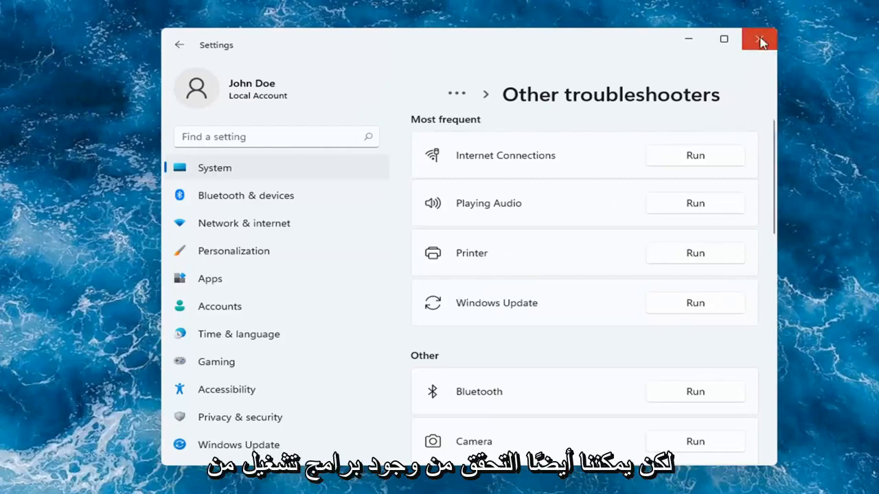
{"action": "left_click", "coordinate": [758, 38]}
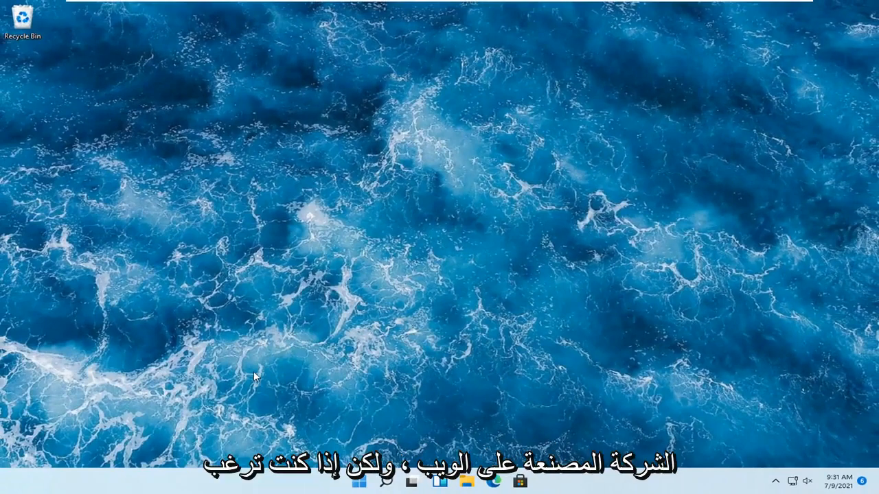
{"action": "mouse_move", "coordinate": [401, 350]}
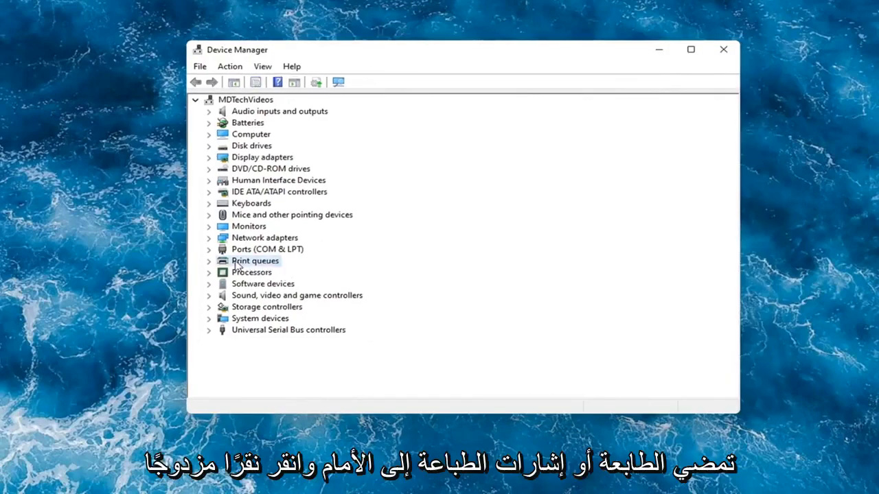
Expand Print queues and bring up the context actions for Microsoft Print to PDF.
{"action": "double_click", "coordinate": [255, 261]}
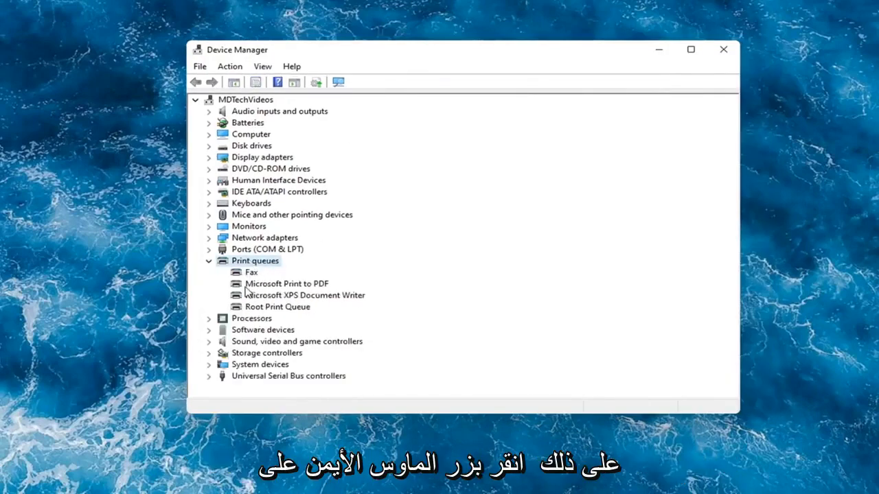
{"action": "left_click", "coordinate": [287, 283]}
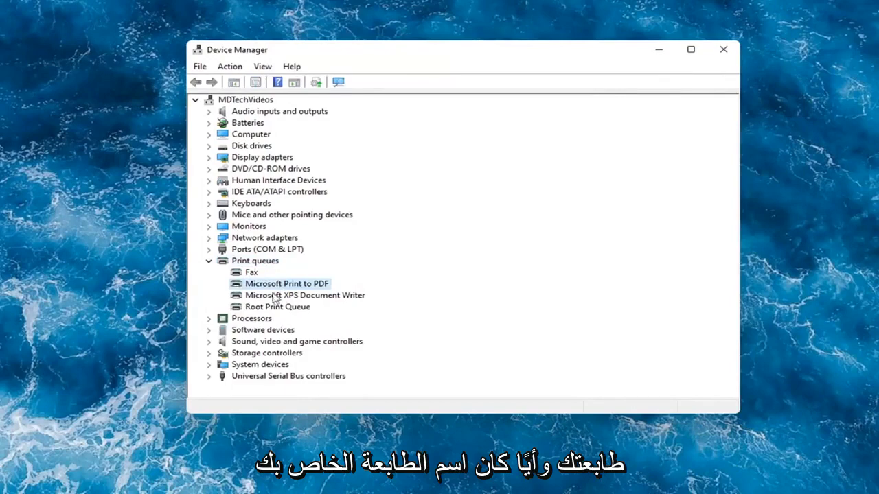
{"action": "right_click", "coordinate": [287, 283]}
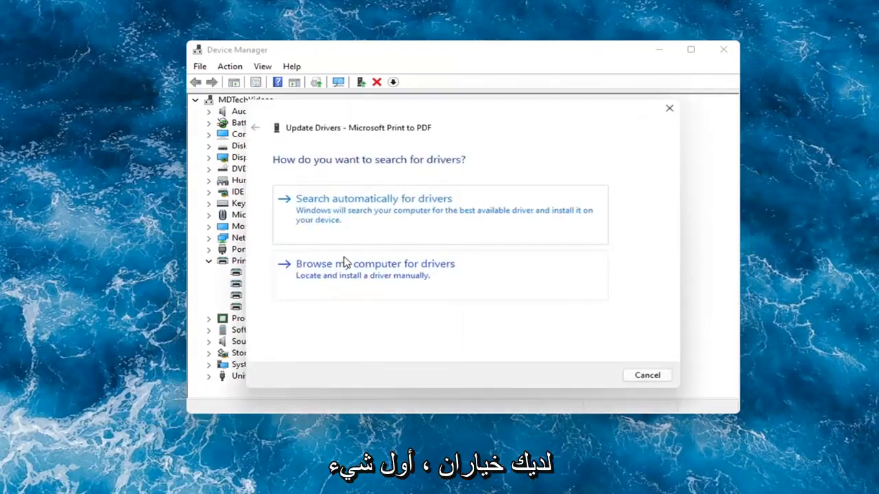
{"action": "mouse_move", "coordinate": [319, 219]}
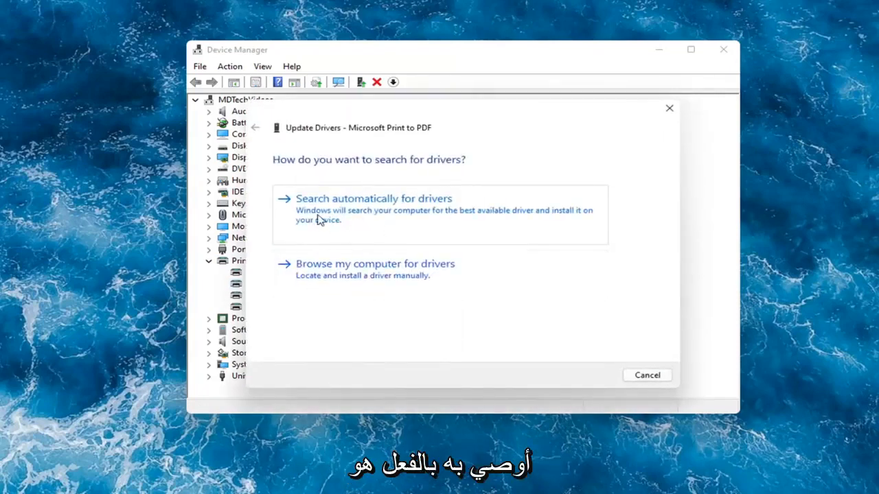
Search automatically for drivers and dismiss the 'best driver already installed' result.
{"action": "left_click", "coordinate": [373, 197]}
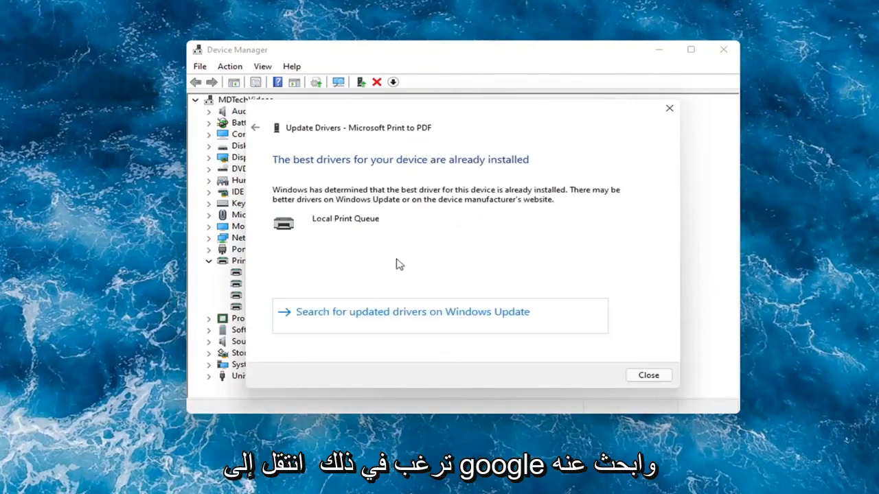
{"action": "mouse_move", "coordinate": [403, 323]}
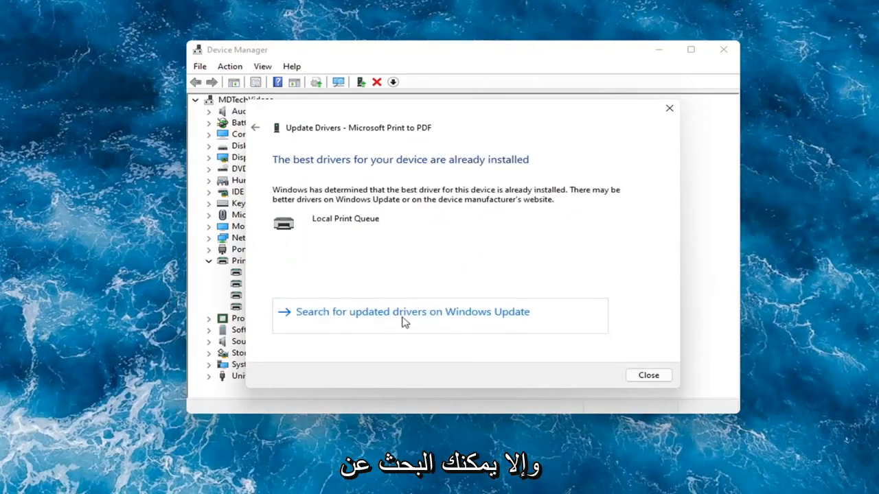
{"action": "left_click", "coordinate": [648, 375]}
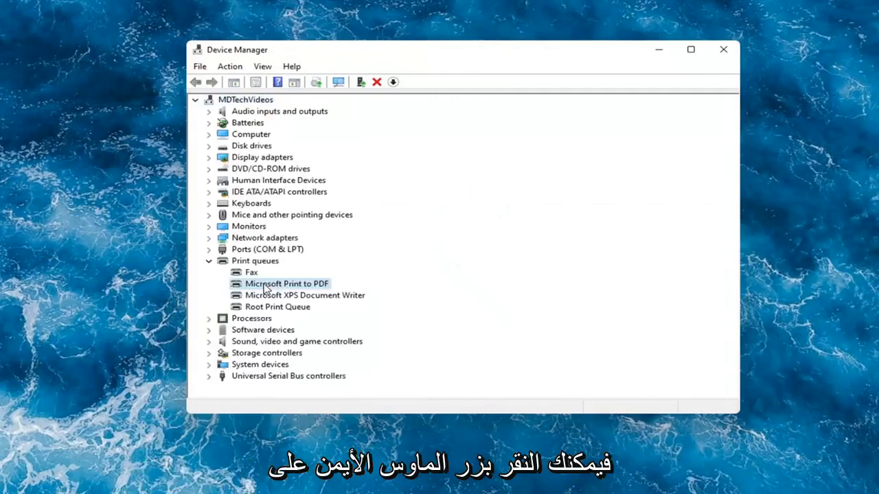
Start another driver update for Microsoft Print to PDF, choosing to pick from local drivers.
{"action": "right_click", "coordinate": [285, 283]}
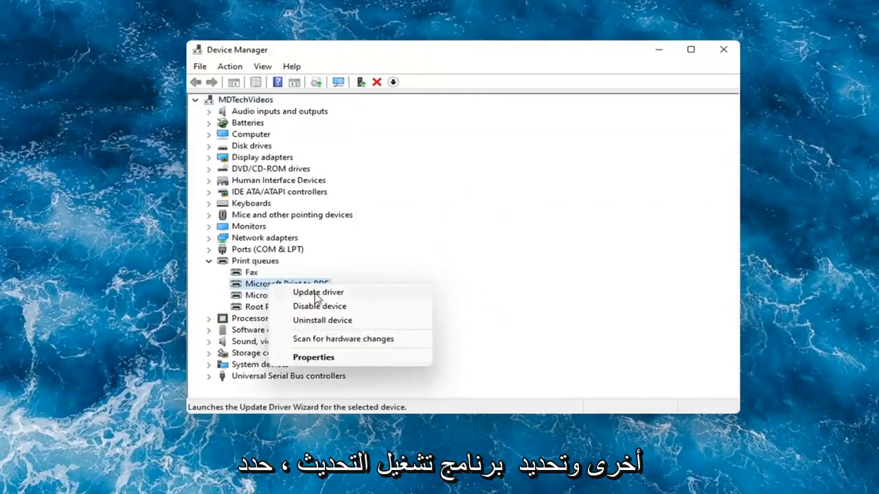
{"action": "left_click", "coordinate": [317, 291]}
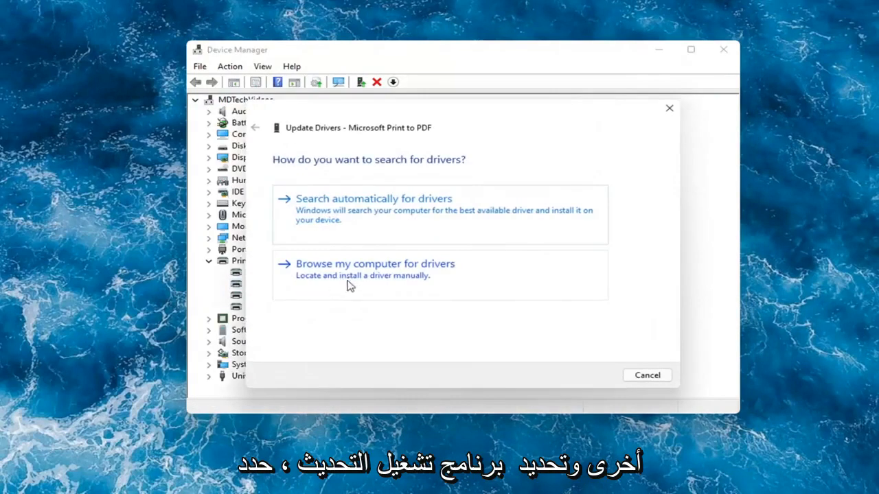
{"action": "left_click", "coordinate": [374, 264]}
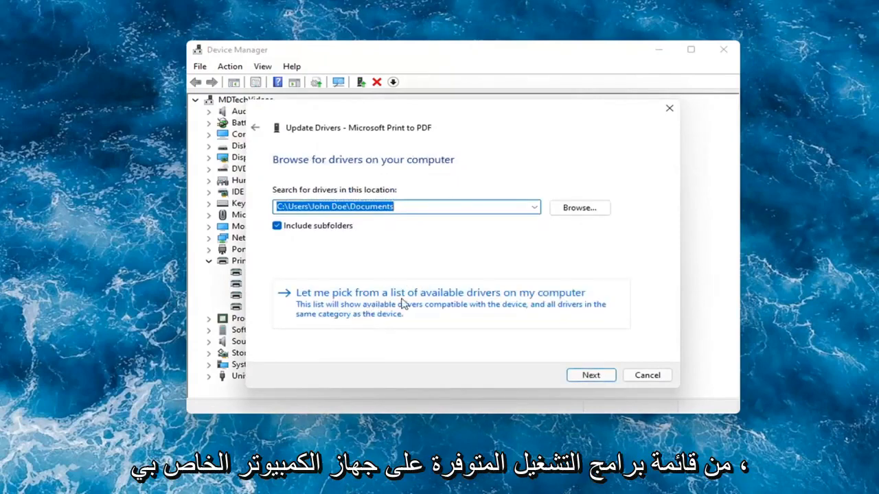
{"action": "left_click", "coordinate": [440, 292]}
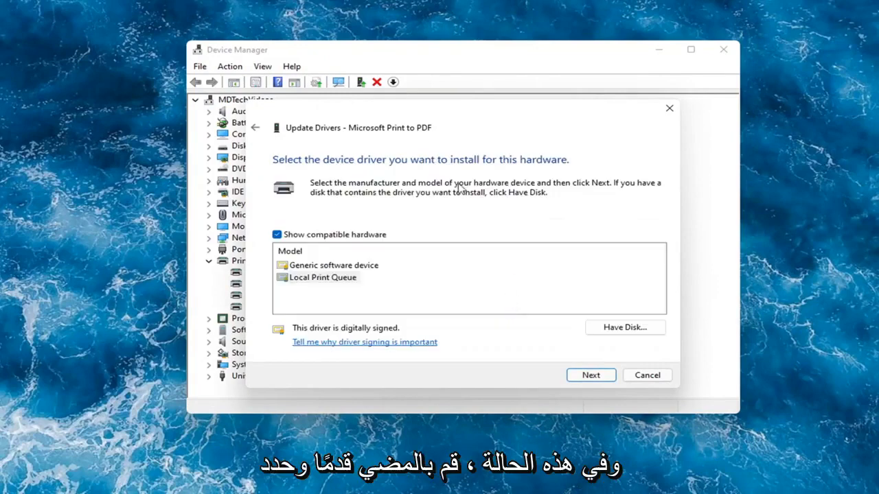
{"action": "mouse_move", "coordinate": [318, 259]}
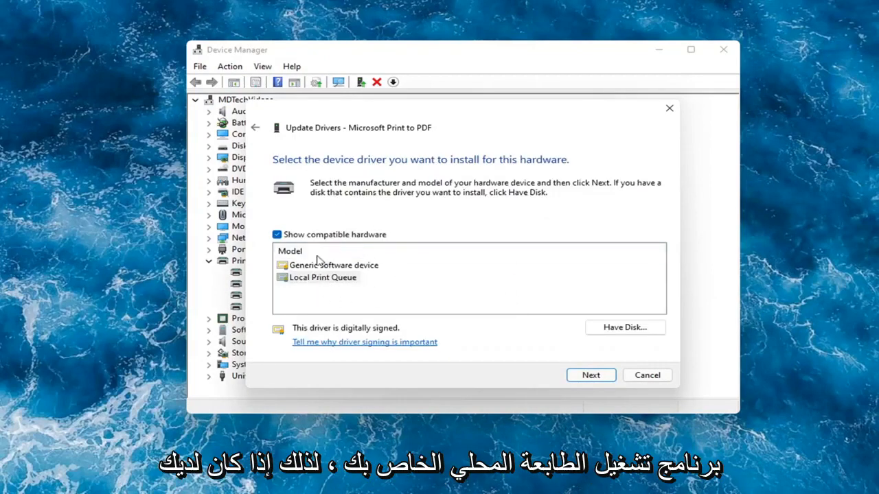
Select Local Print Queue, install it successfully and close Device Manager.
{"action": "left_click", "coordinate": [334, 265]}
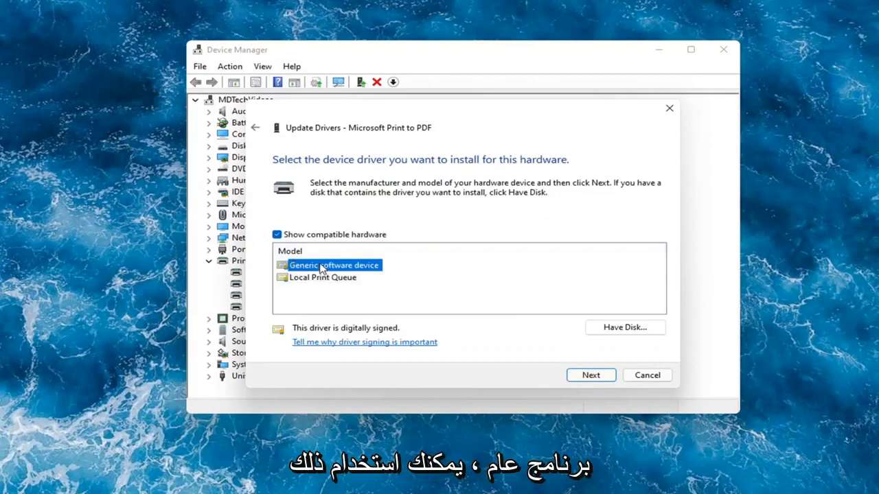
{"action": "left_click", "coordinate": [323, 277]}
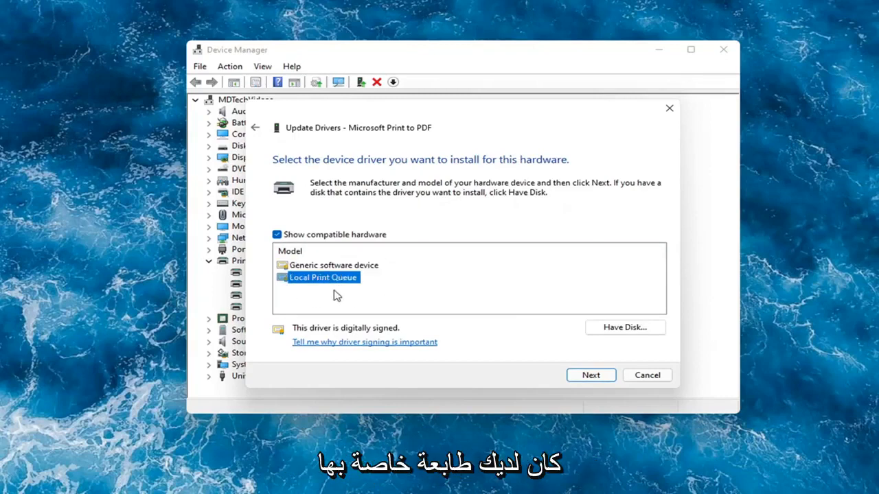
{"action": "mouse_move", "coordinate": [352, 294]}
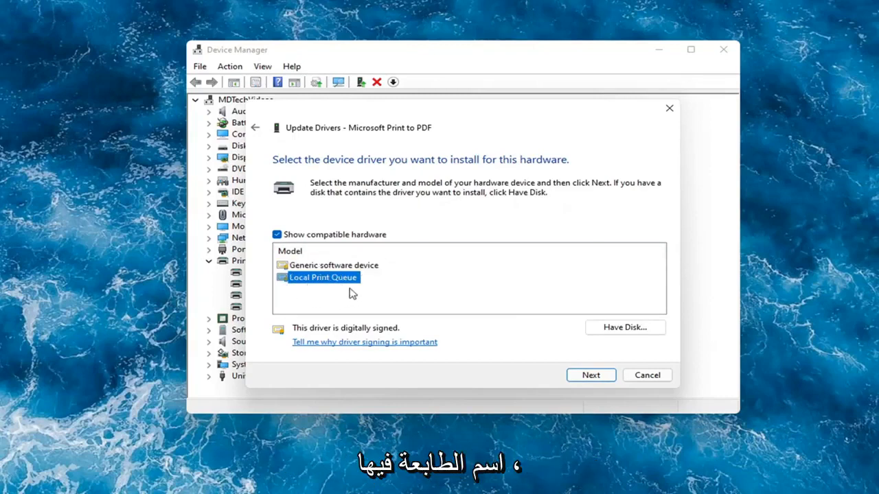
{"action": "left_click", "coordinate": [590, 375]}
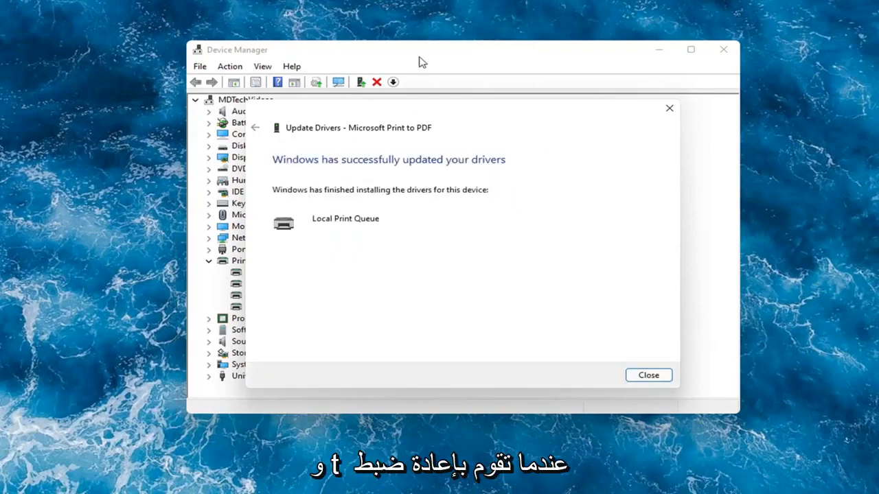
{"action": "left_click", "coordinate": [648, 375]}
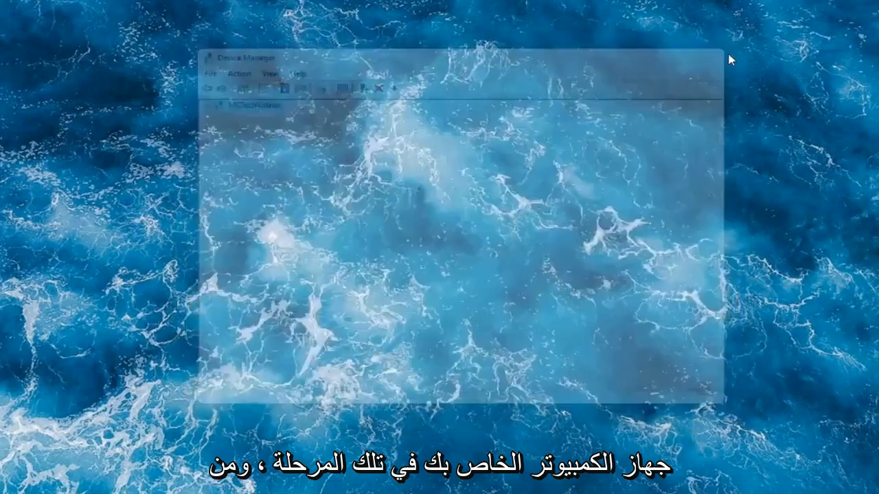